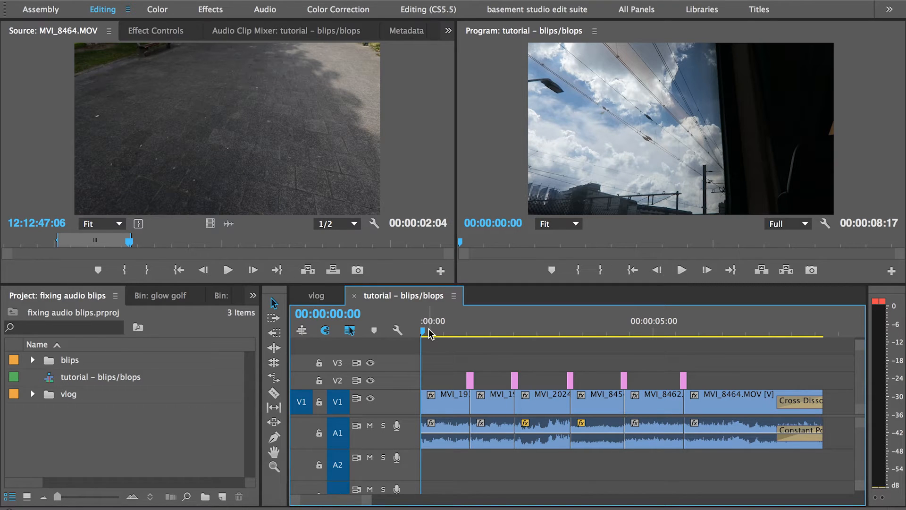
Select only the A1 audio edit point between MVI_1910 and MVI_1912.
click(469, 331)
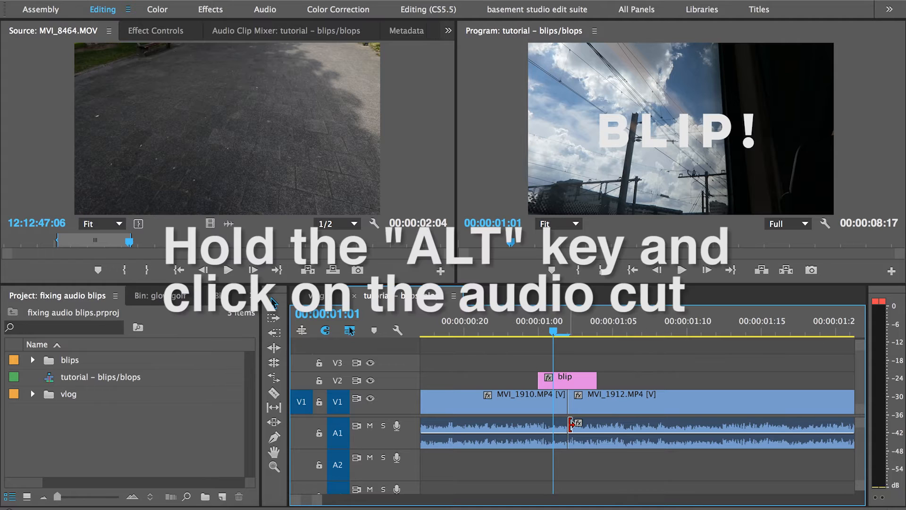
Apply Default Transitions at the edit, adding a Constant Power crossfade over the blip.
click(569, 430)
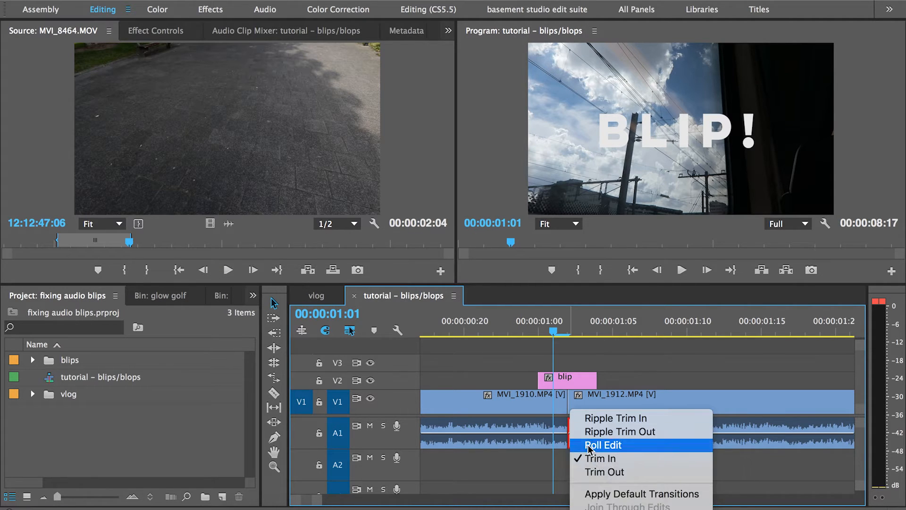
click(604, 445)
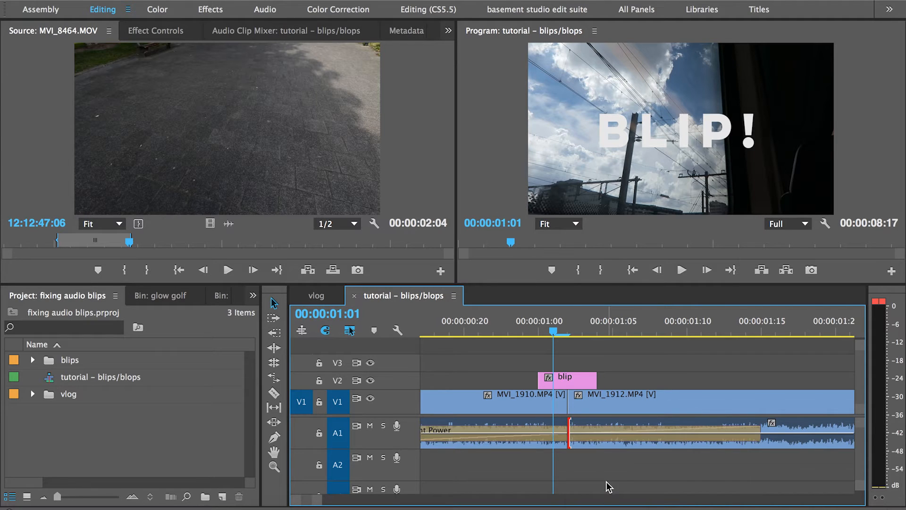